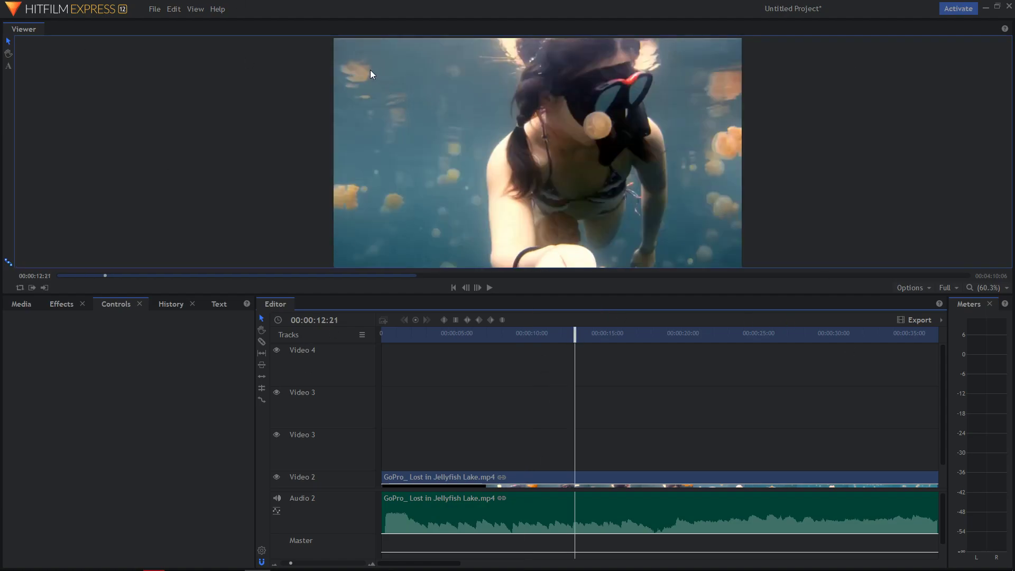
mouse_move(358, 146)
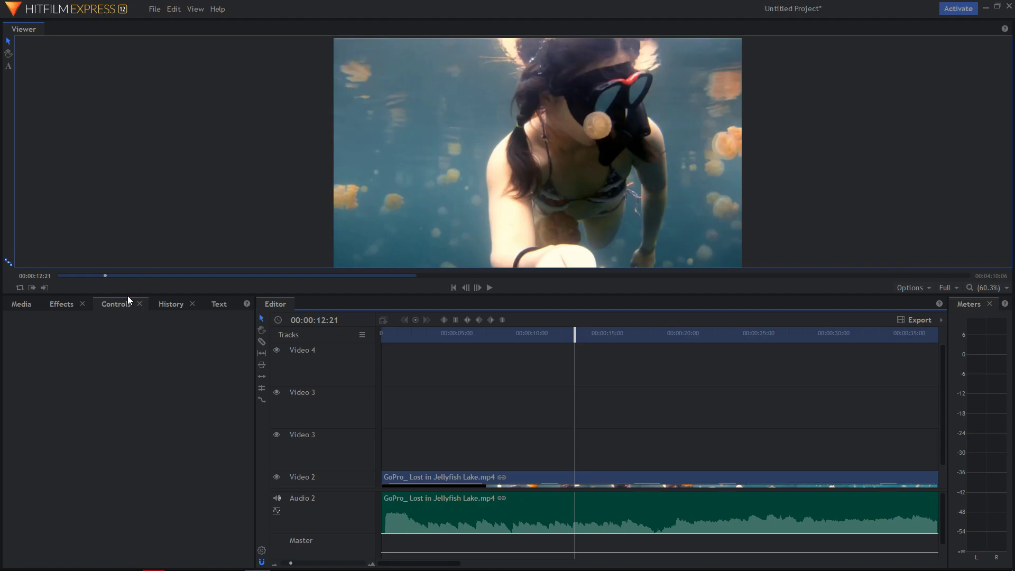
mouse_move(13, 64)
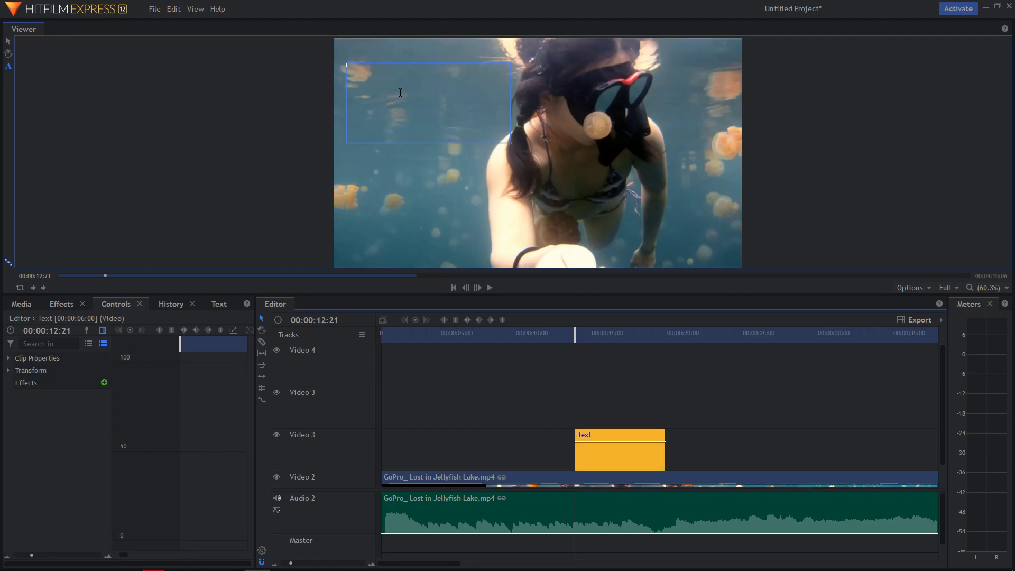
mouse_move(260, 335)
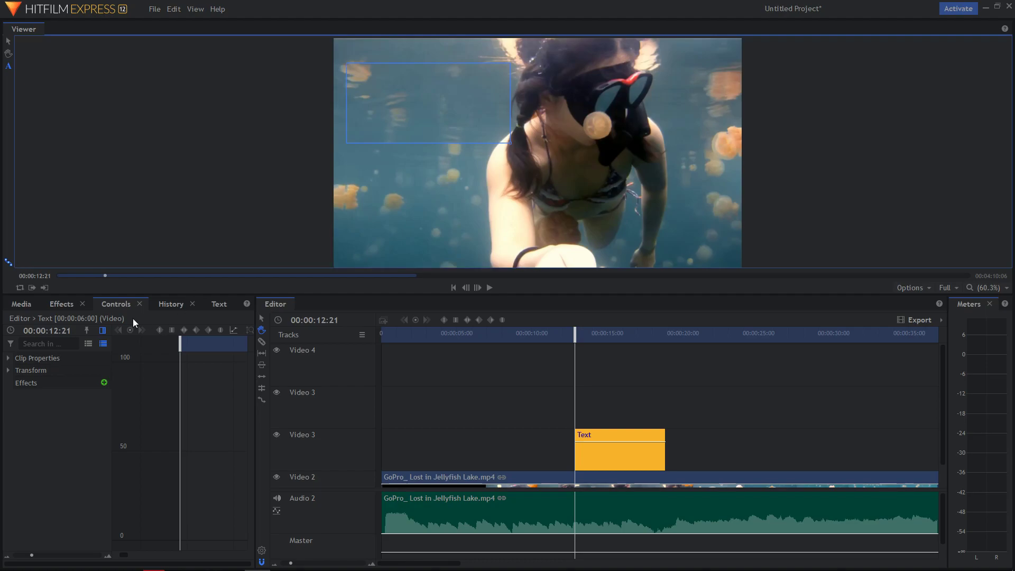
- Type '123' into the text box over the underwater footage
type("123")
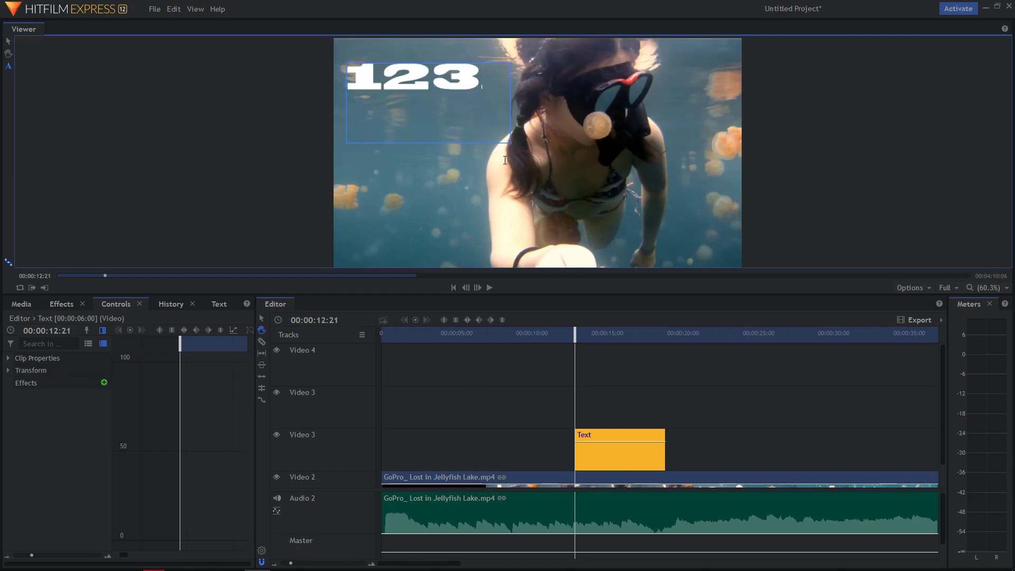
mouse_move(119, 312)
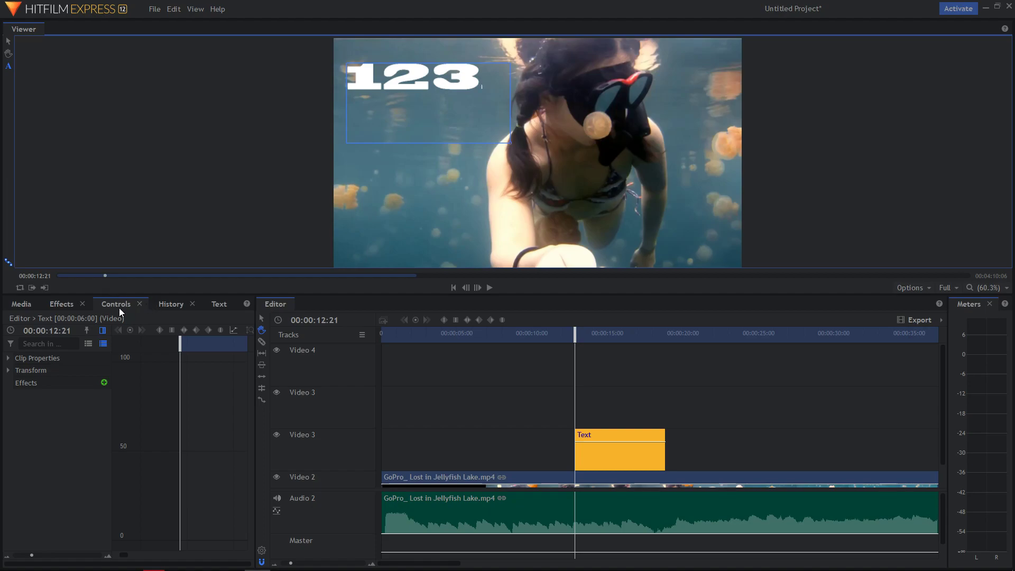
- Set the '123' text's font size to 145, then 138
left_click(8, 370)
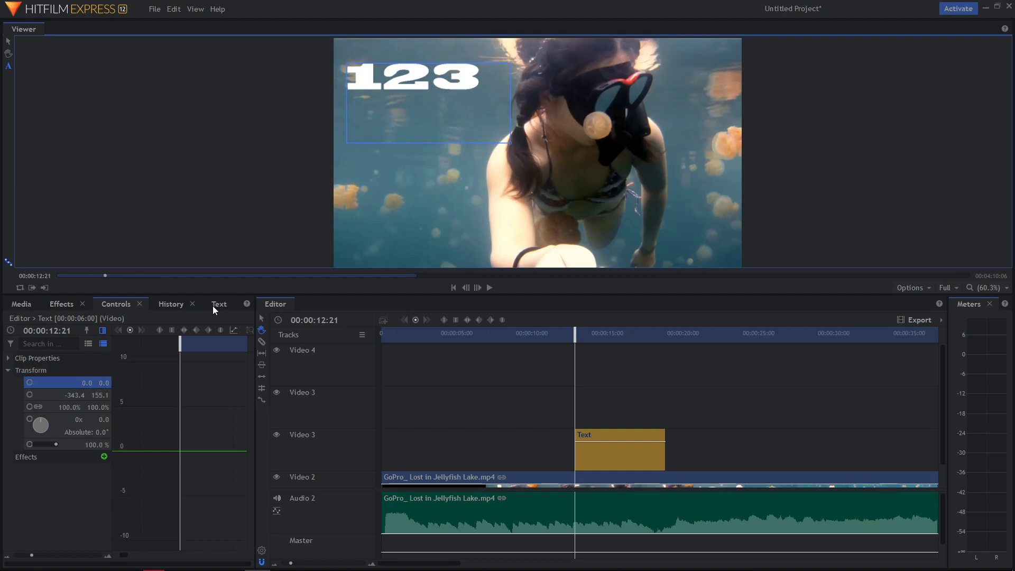
left_click(219, 304)
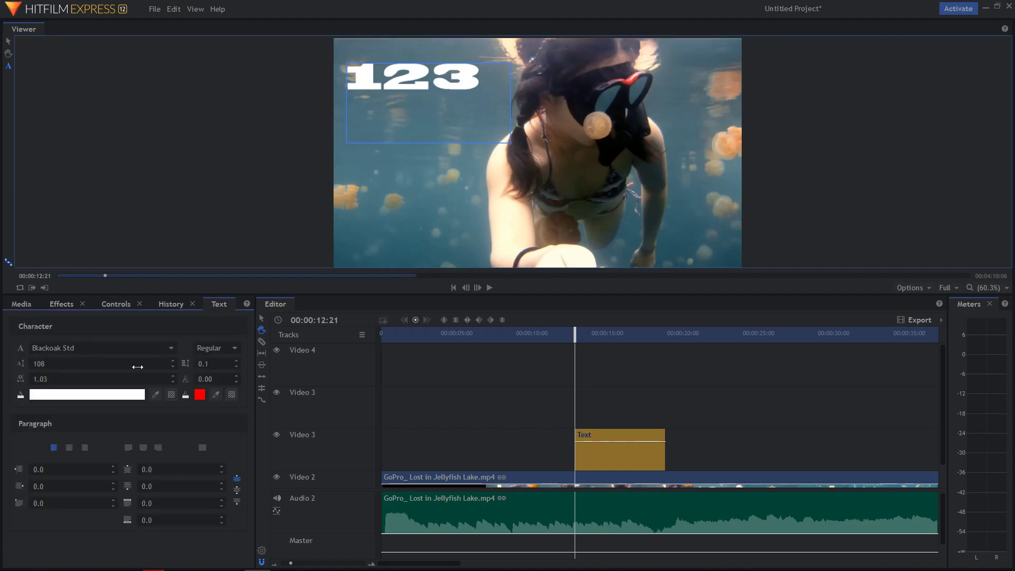
type("145")
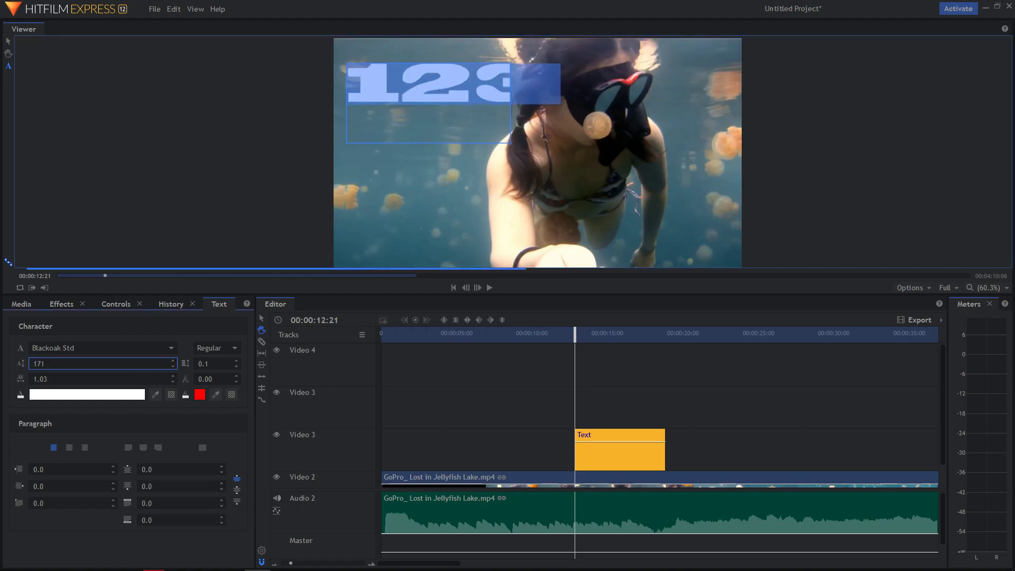
type("138")
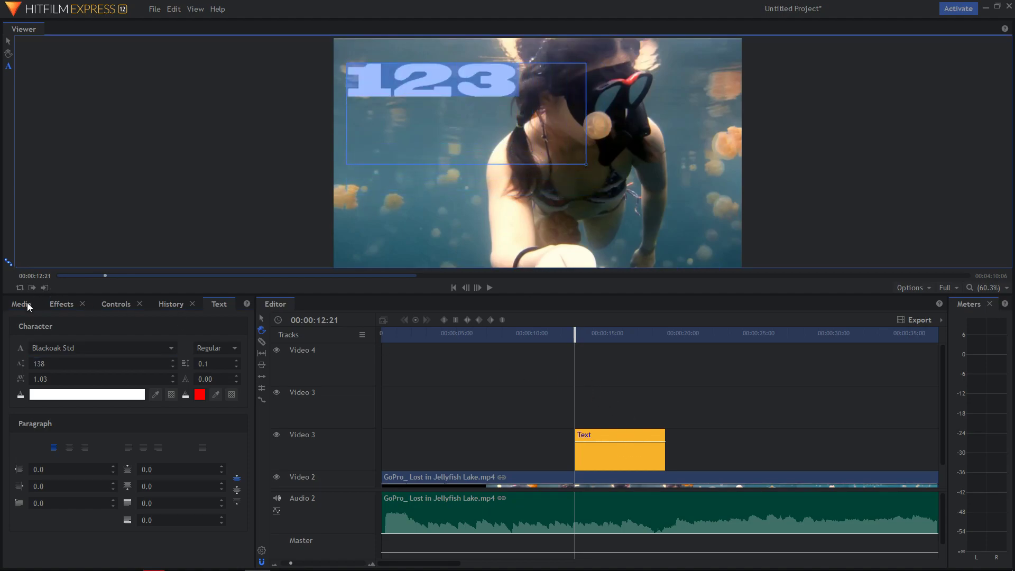
mouse_move(400, 274)
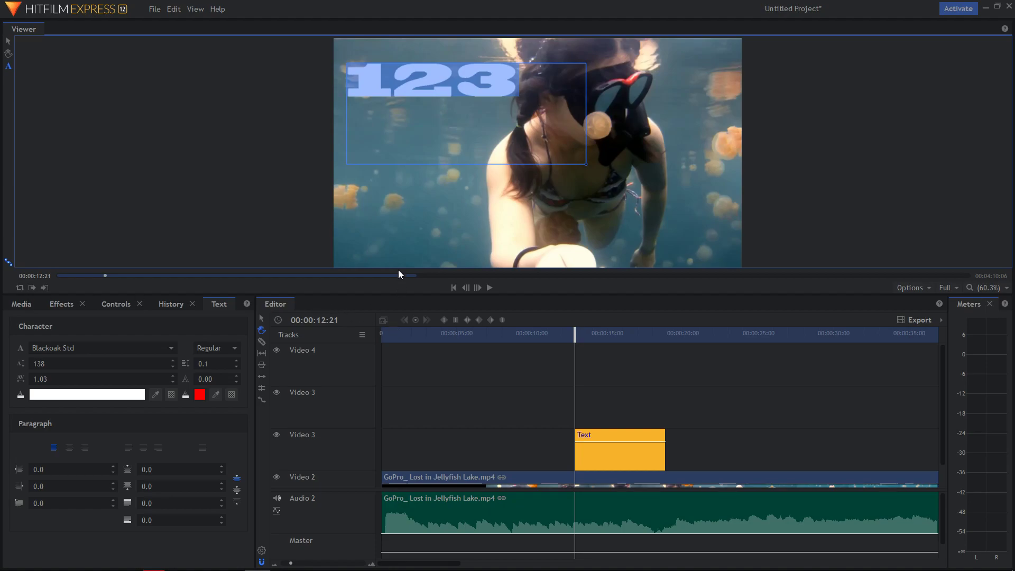
mouse_move(350, 303)
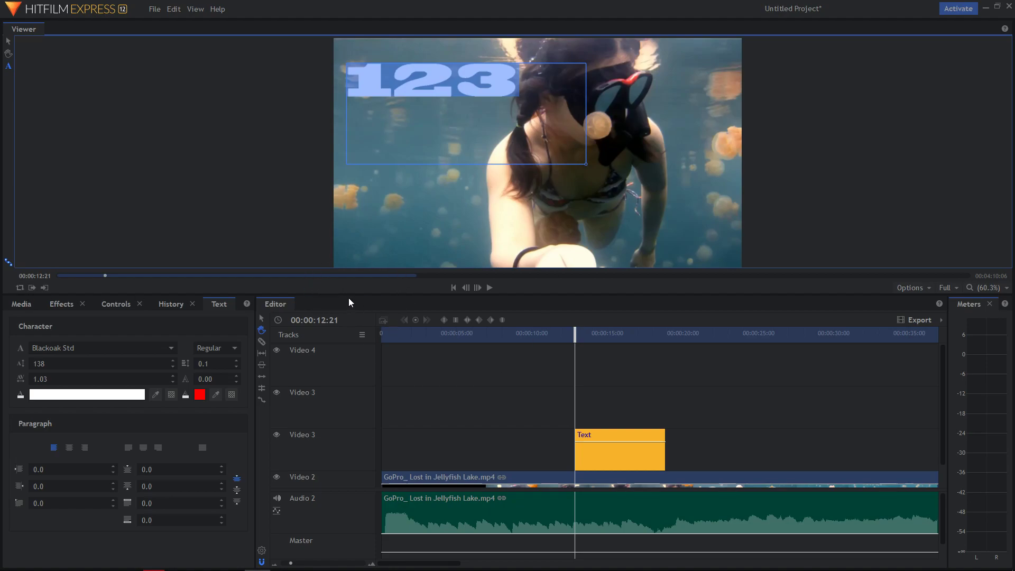
- Add a new black plane, New Plane 2, from the Media panel
left_click(21, 304)
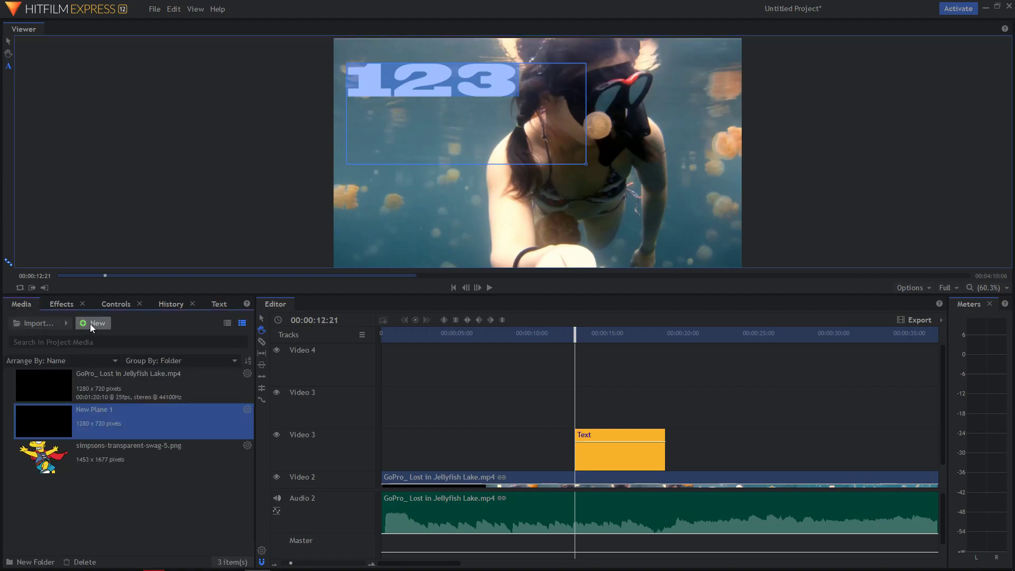
left_click(93, 323)
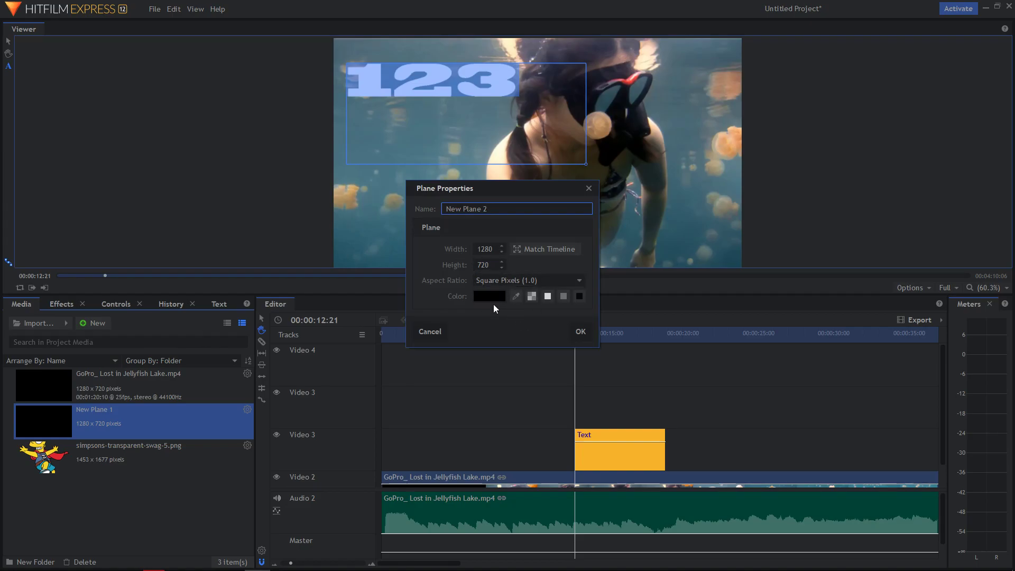
left_click(579, 331)
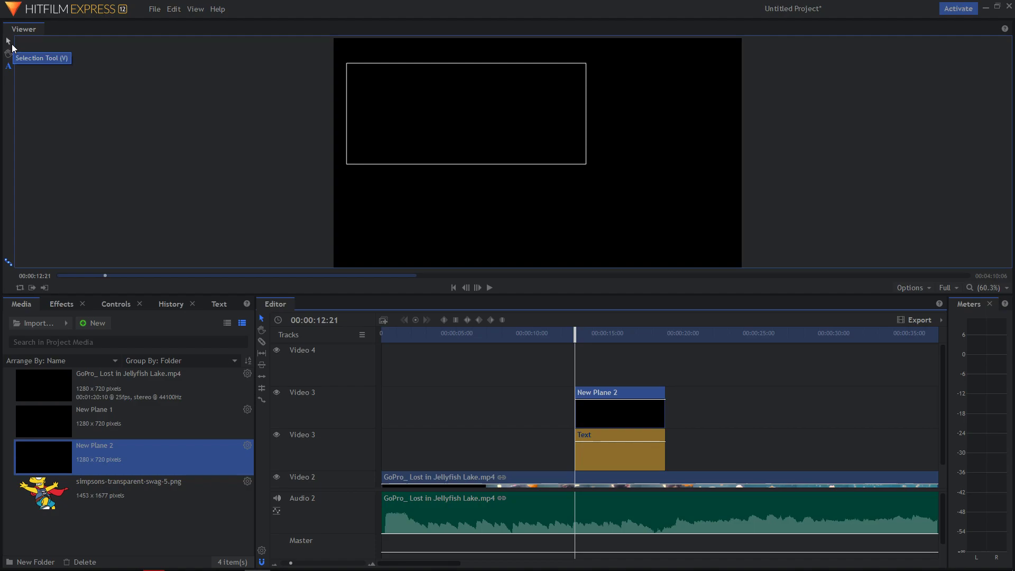
- Move New Plane 2 as a narrow black bar to the top-left, then select the text clip
left_click(618, 413)
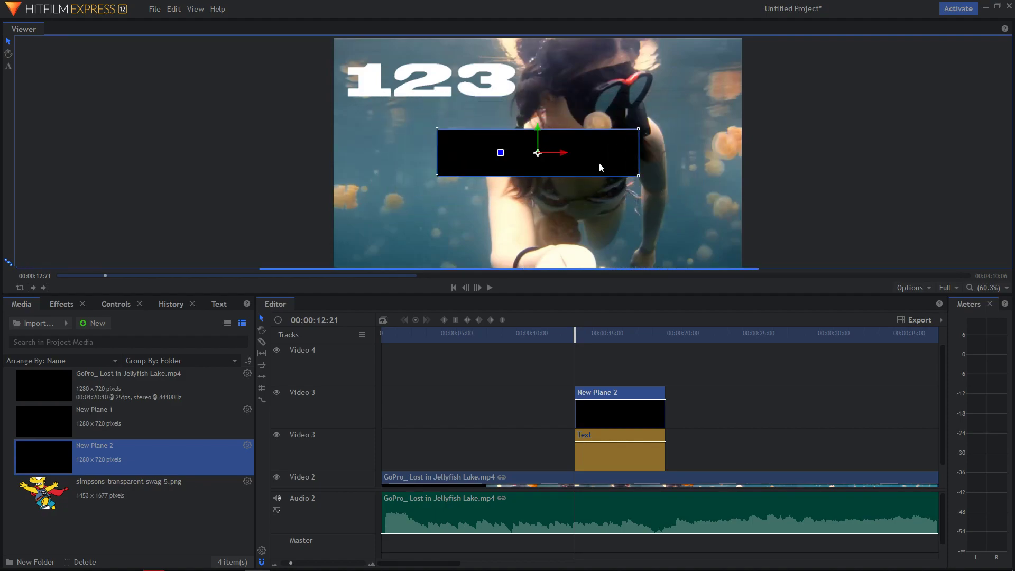
left_click_drag(537, 152, 441, 83)
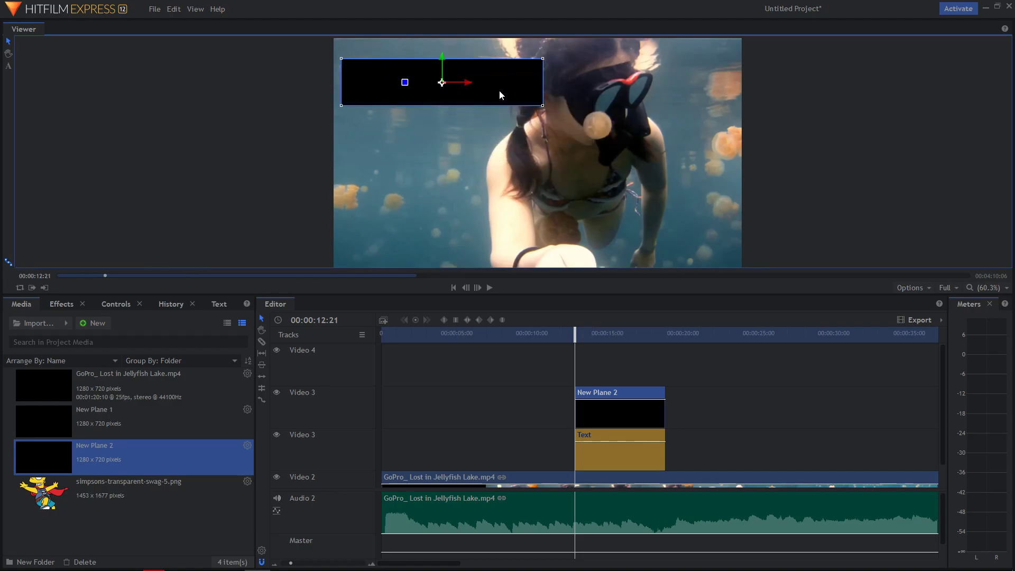
left_click(618, 456)
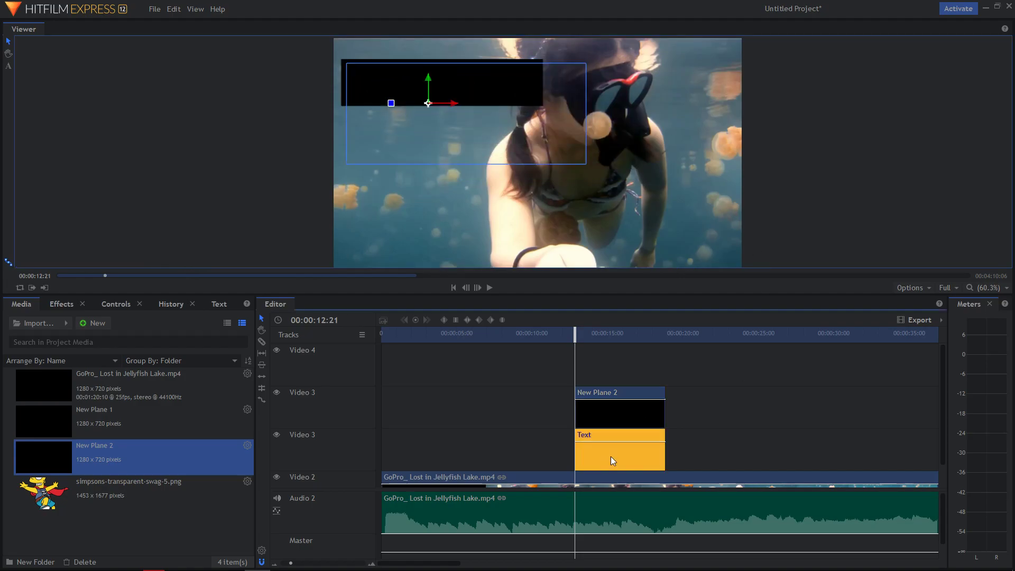